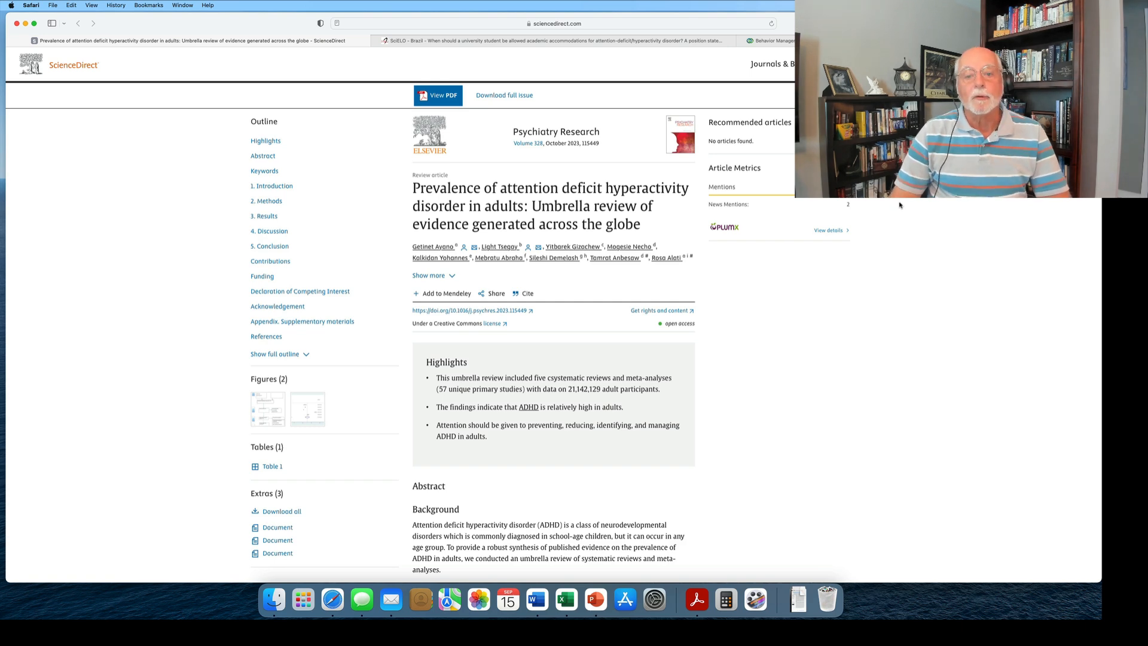
- Scroll down through the current article before leaving it
scroll(down, 3)
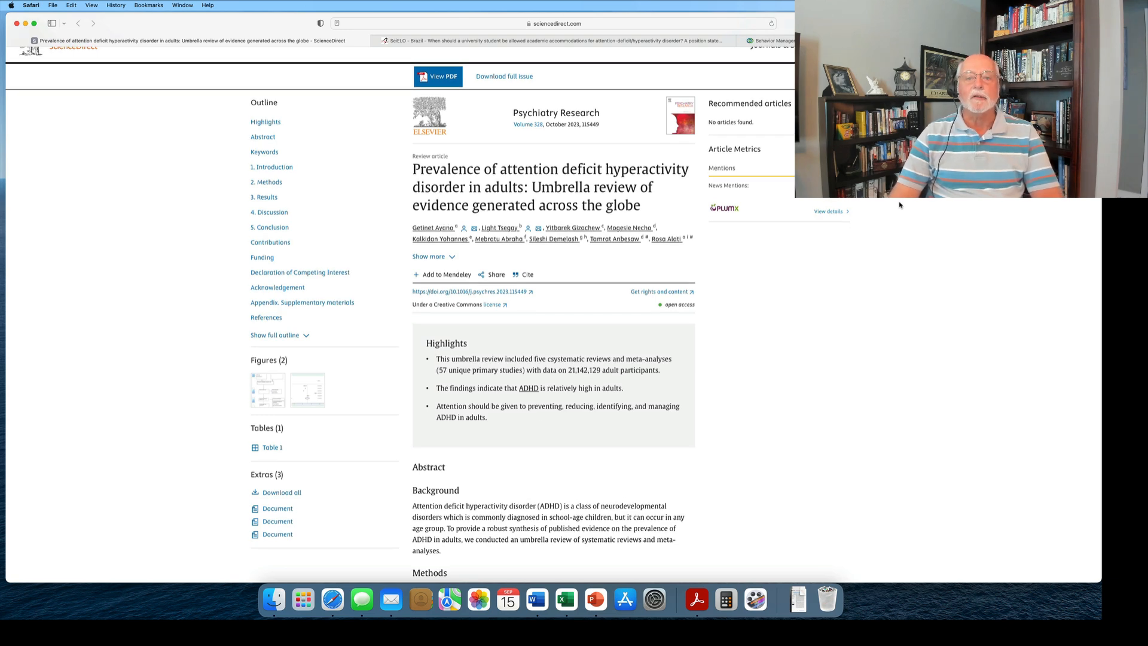
mouse_move(884, 218)
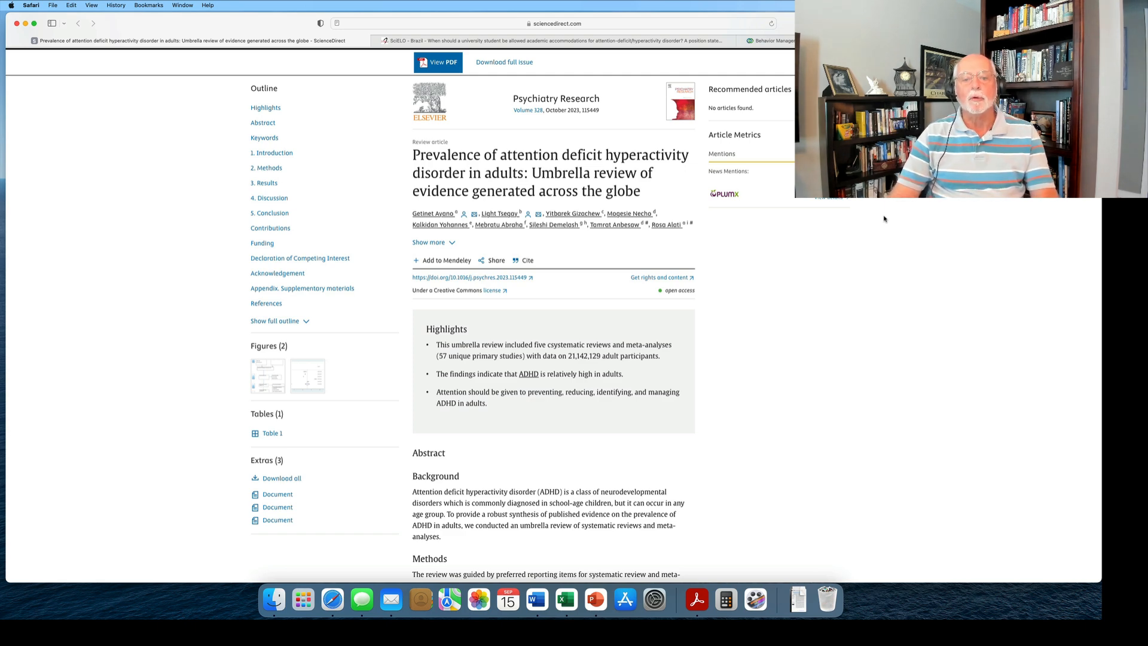
mouse_move(846, 243)
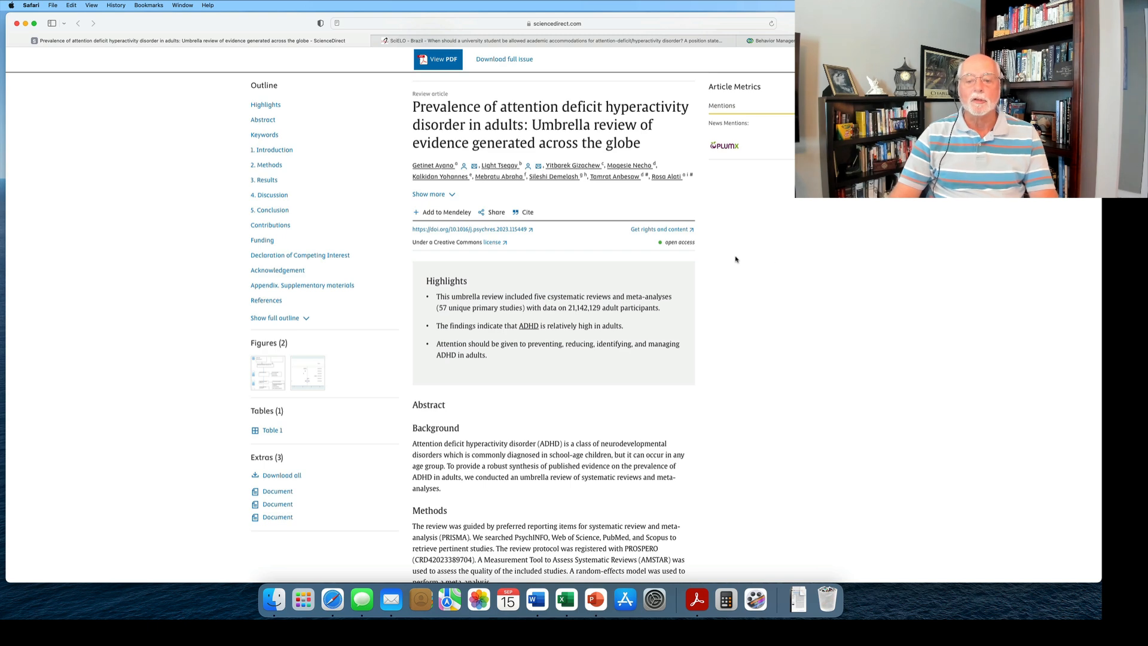
mouse_move(710, 259)
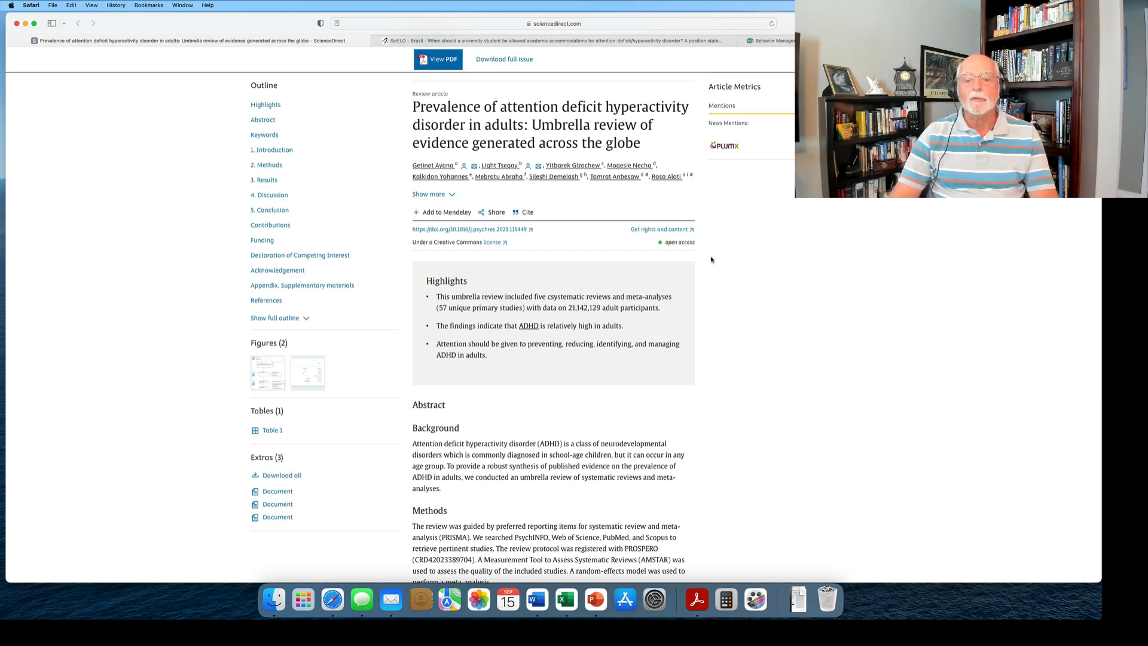
scroll(down, 3)
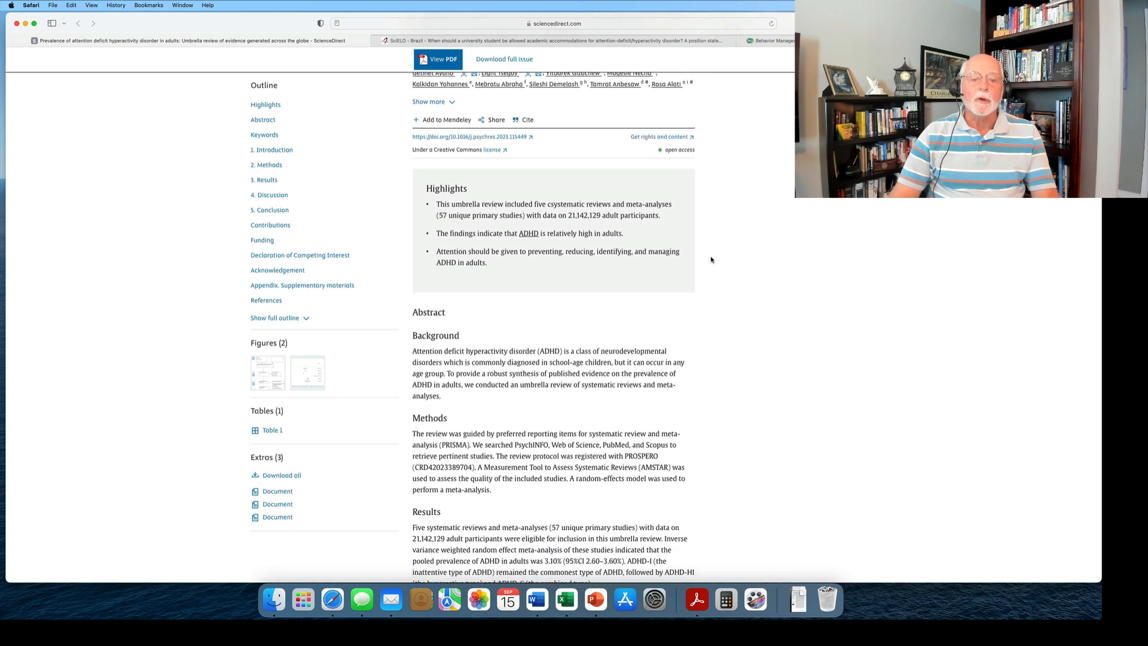
scroll(down, 3)
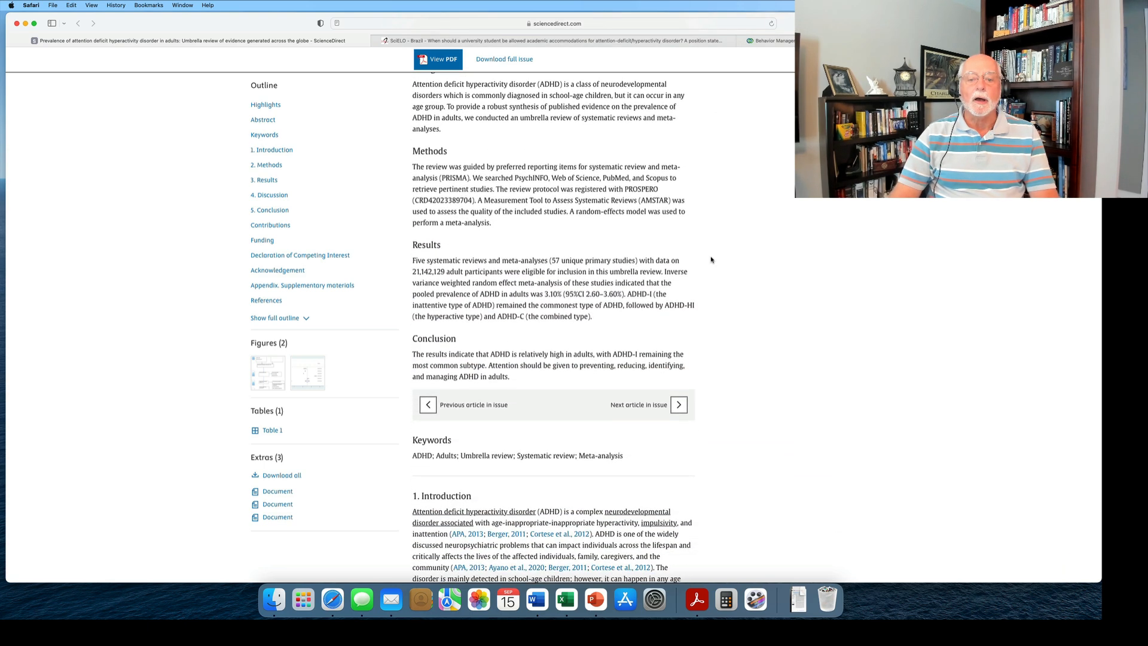
scroll(down, 3)
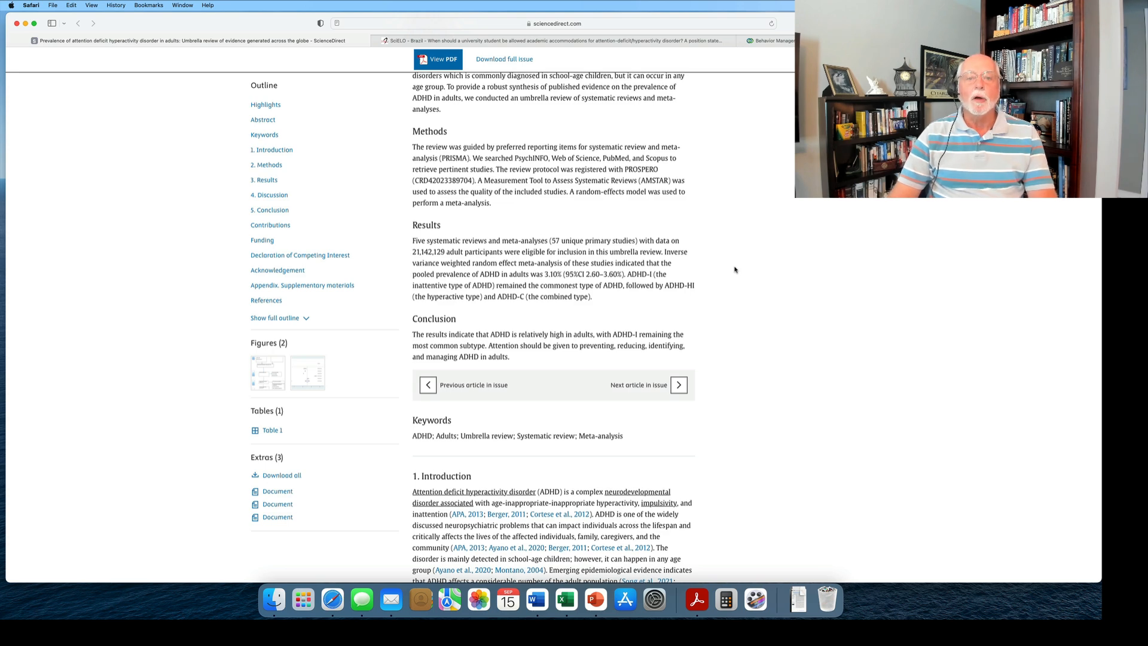
scroll(down, 3)
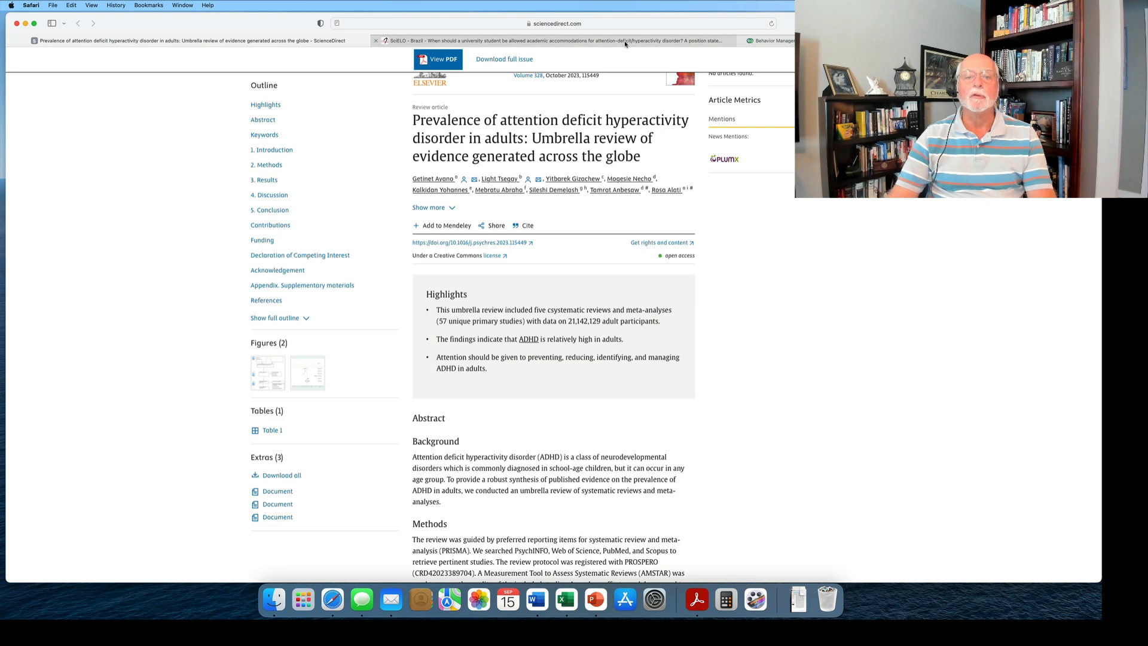
- Switch to the SciELO accommodations article and scroll to its abstract and introduction
click(552, 40)
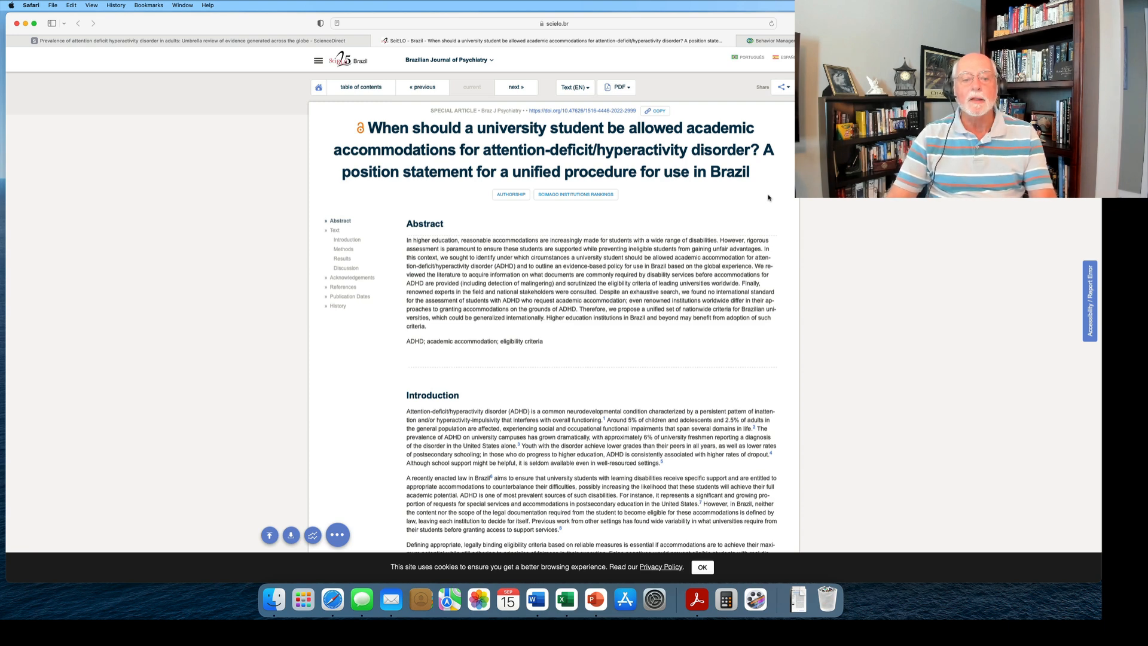
scroll(down, 3)
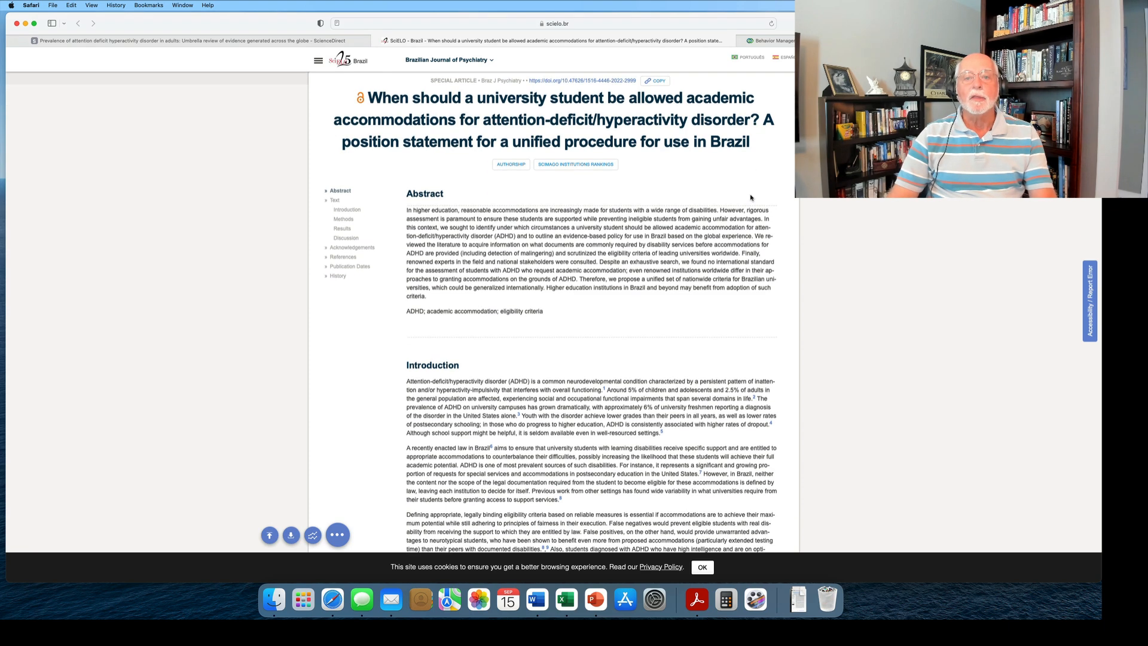
scroll(down, 3)
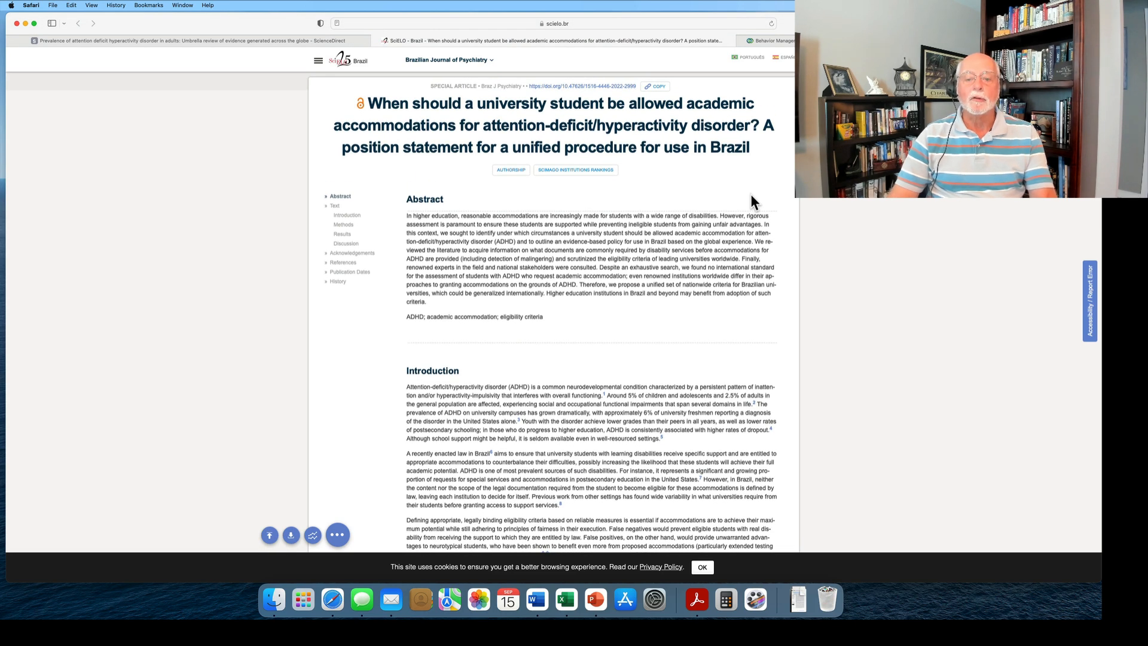
scroll(down, 3)
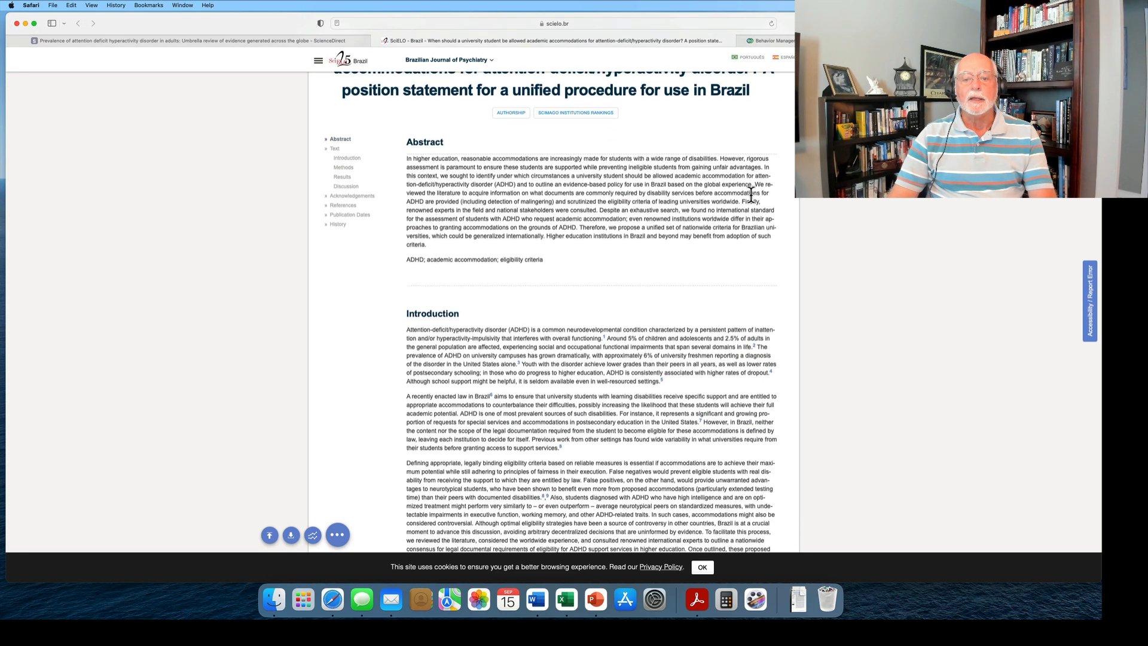
scroll(down, 3)
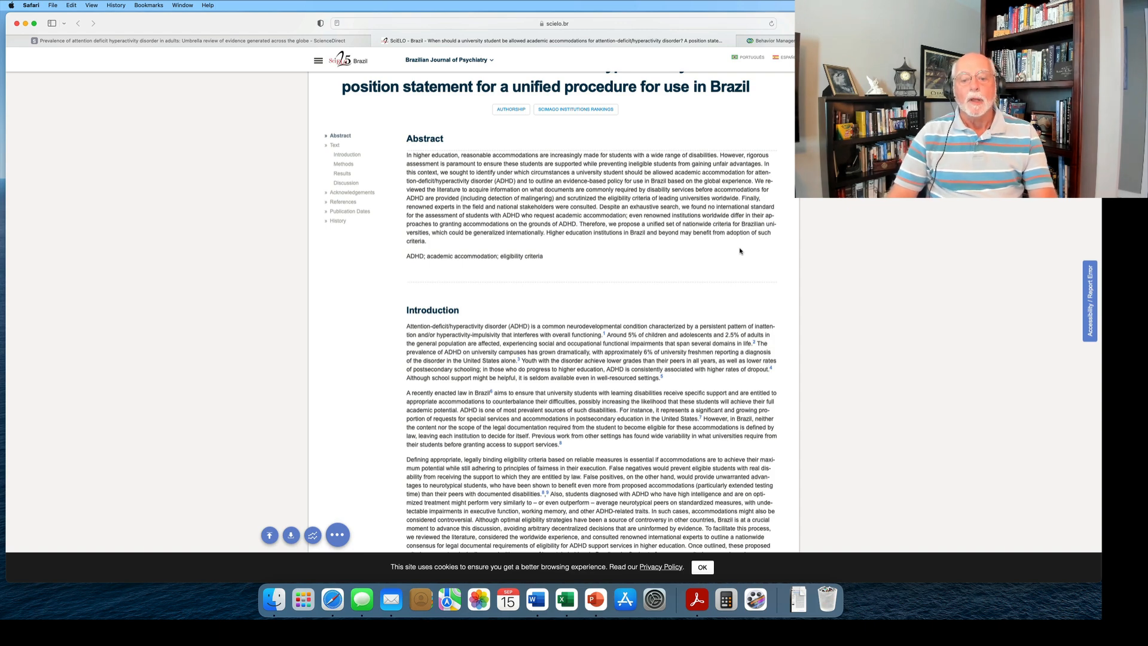
- Scroll past Introduction and Methods to the Results on objective measures and university experience
scroll(down, 3)
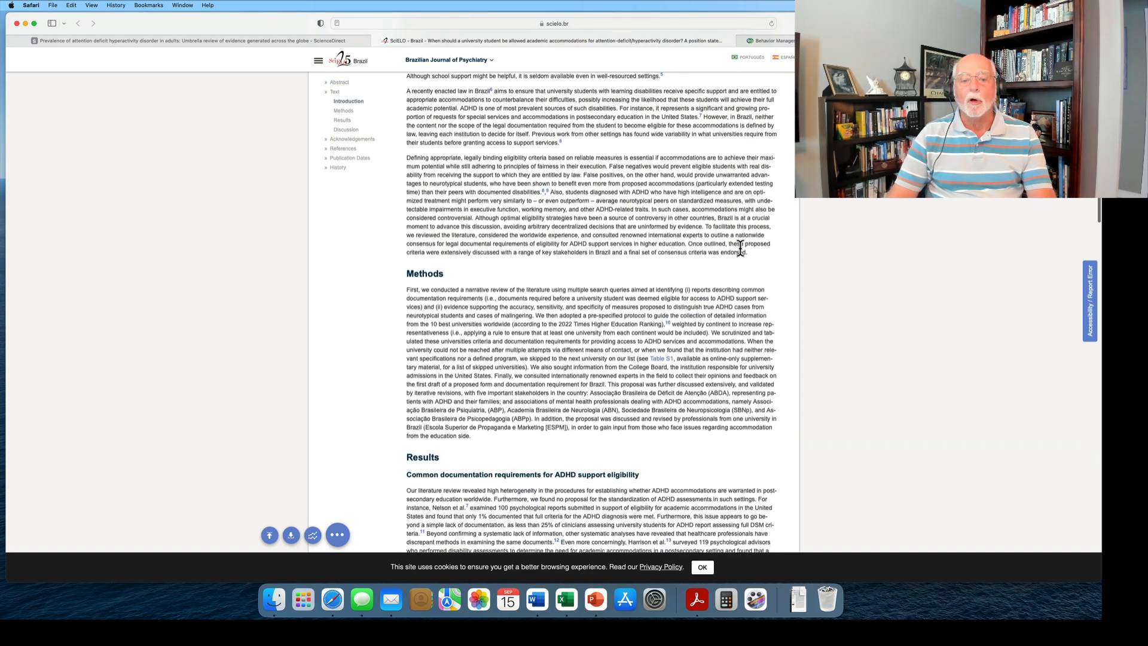
scroll(down, 3)
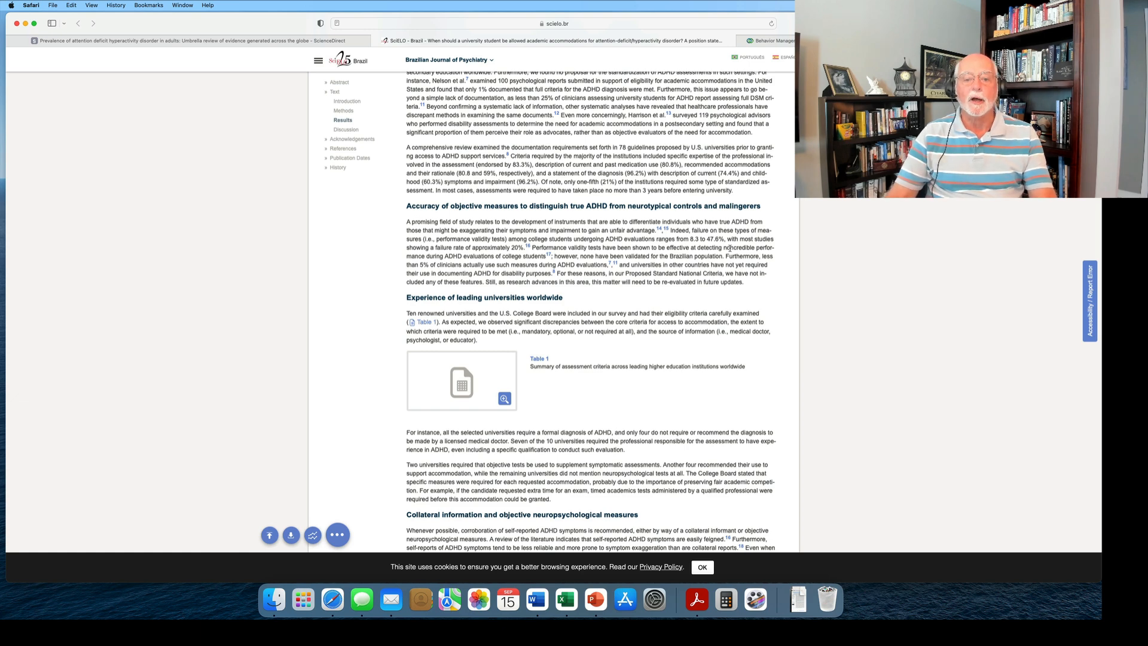
scroll(down, 3)
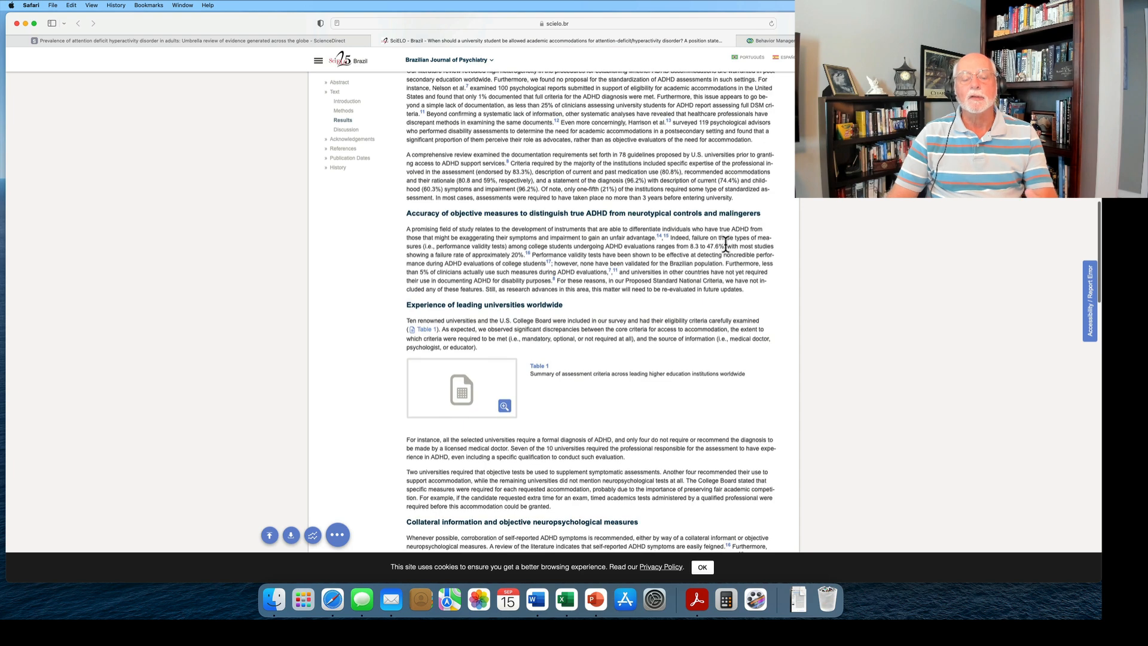
scroll(down, 3)
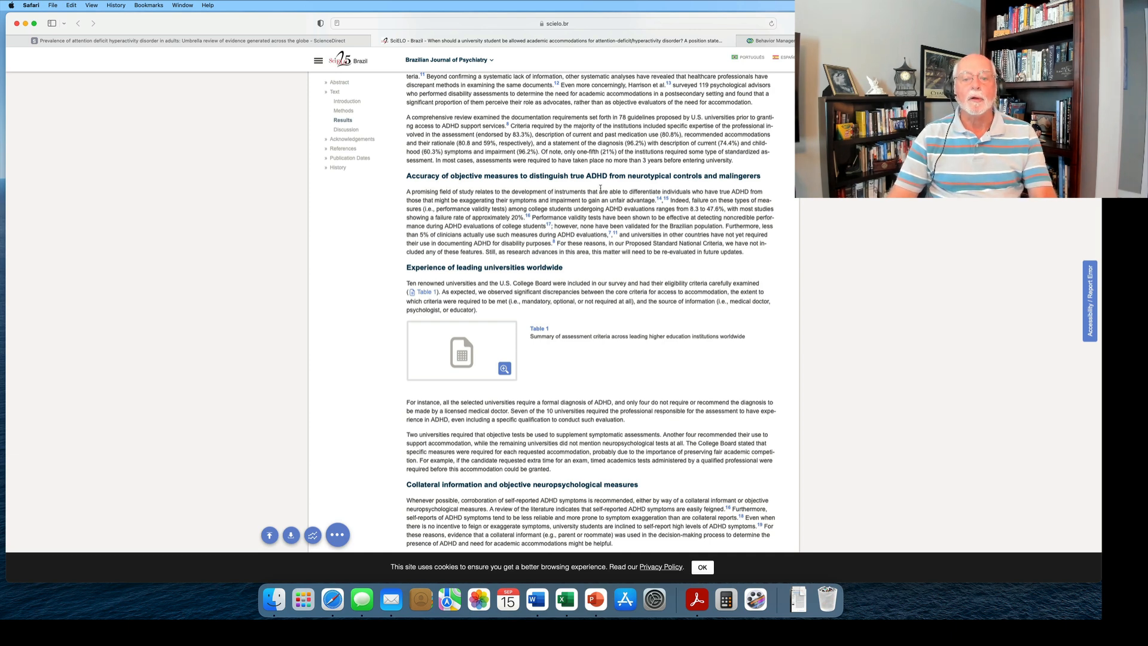
mouse_move(590, 188)
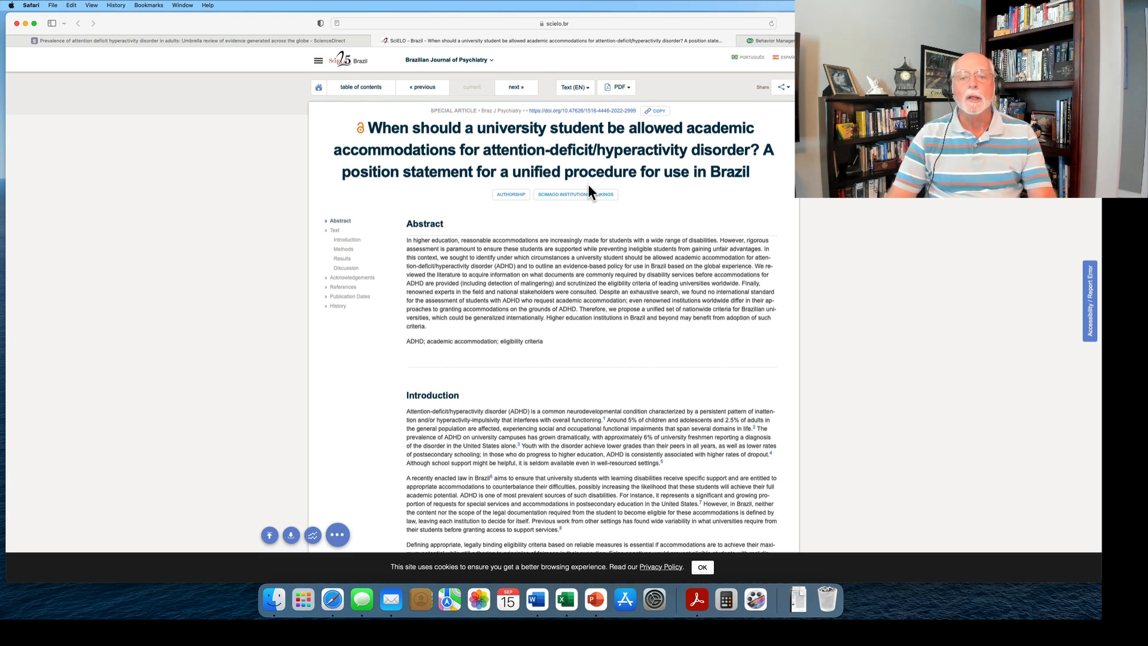
mouse_move(689, 201)
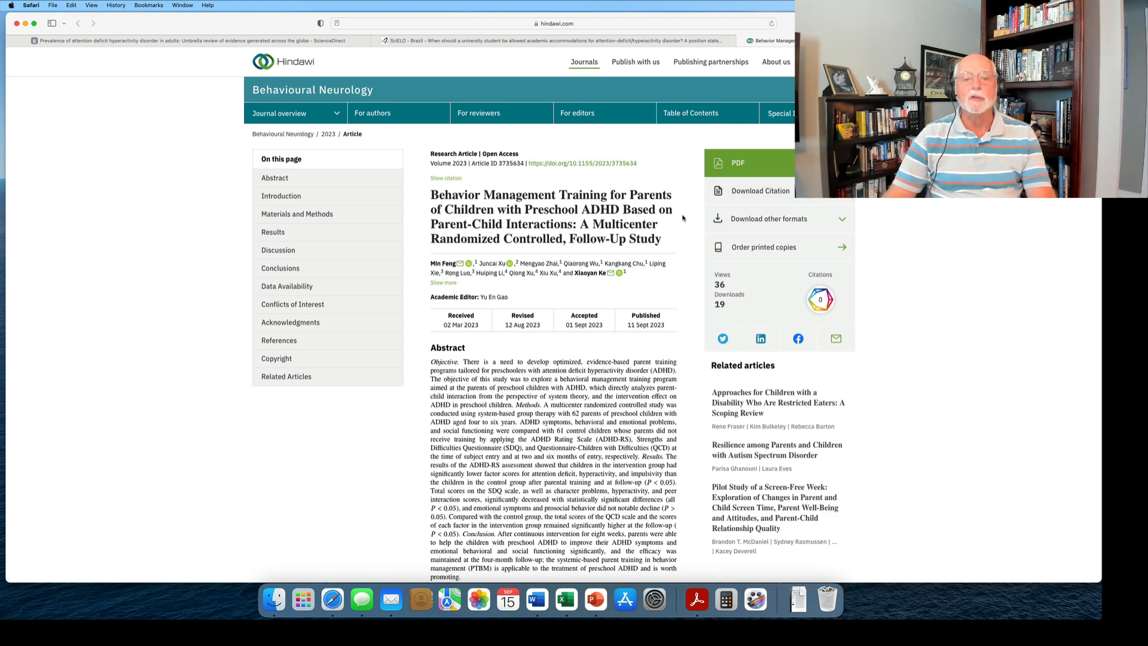
- Scroll past the Hindawi title to the full abstract and Introduction heading
scroll(down, 3)
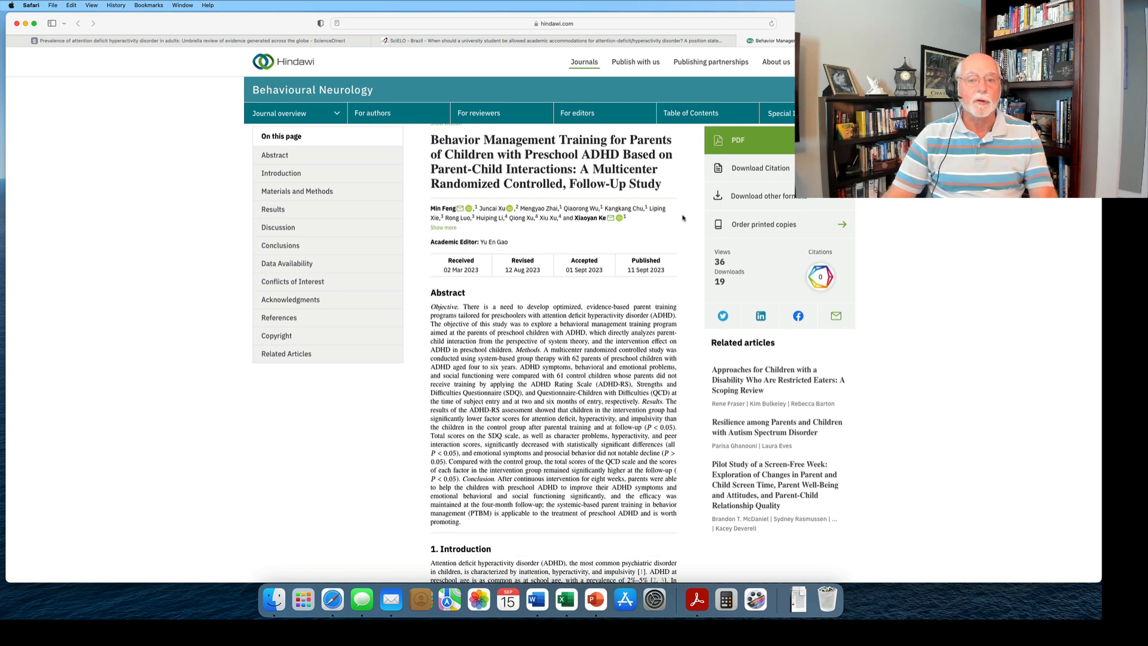
scroll(down, 3)
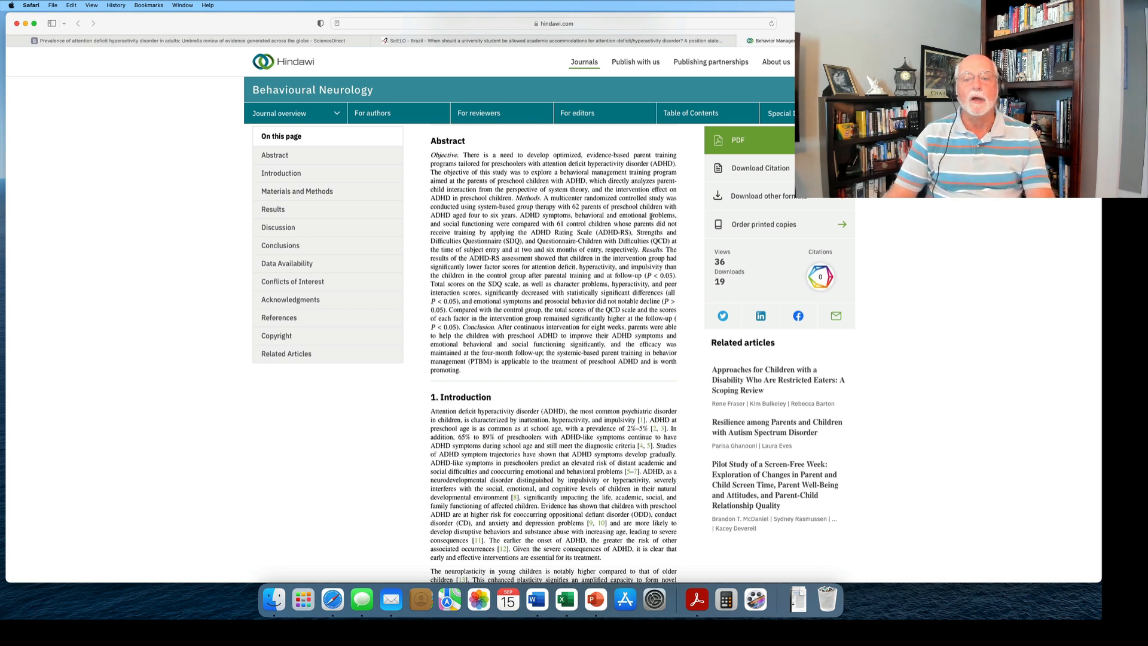
- Scroll to the Introduction paragraphs on neuroplasticity and early behavioral intervention
scroll(down, 3)
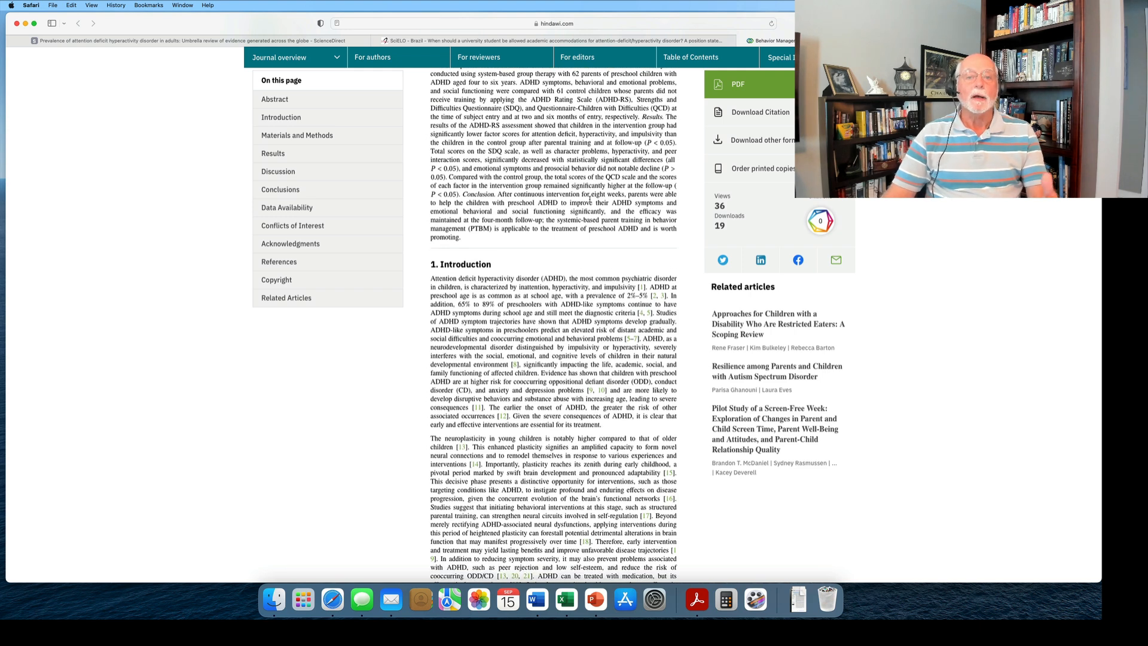
scroll(down, 3)
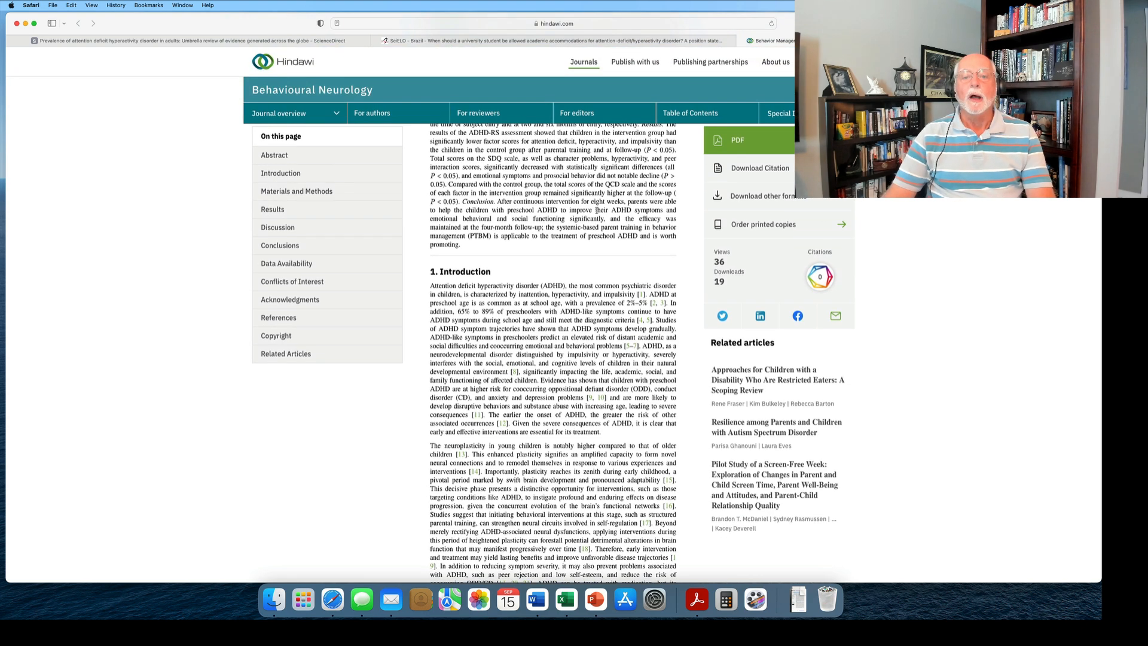
- Scroll back to the article's title, authors and Received/Published dates
scroll(down, 3)
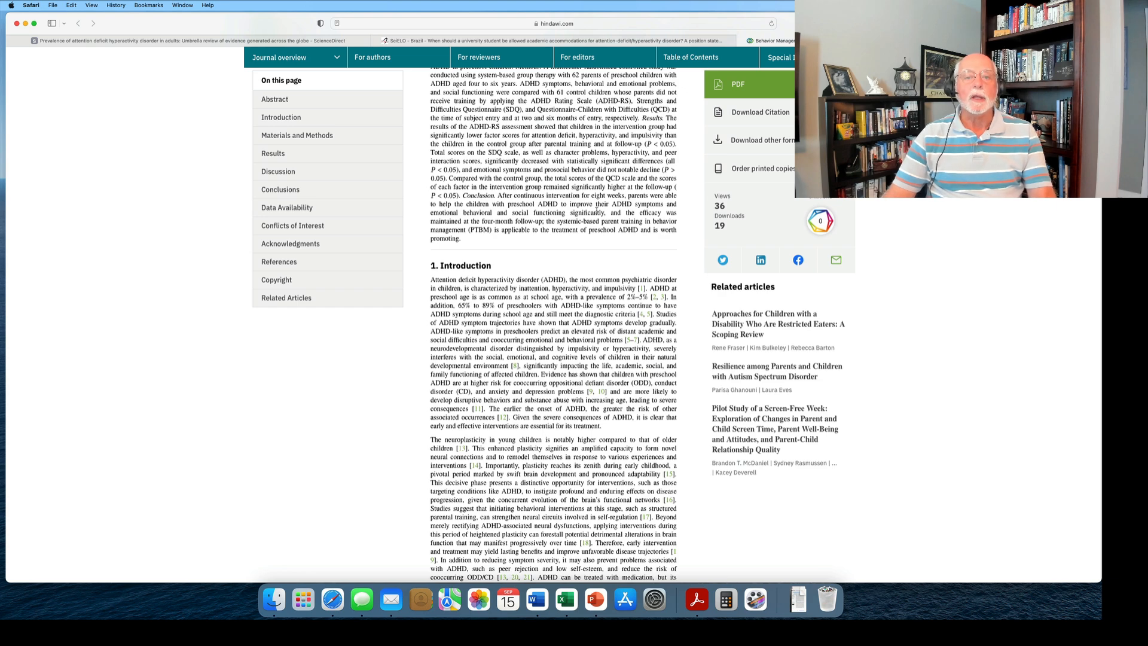
scroll(up, 3)
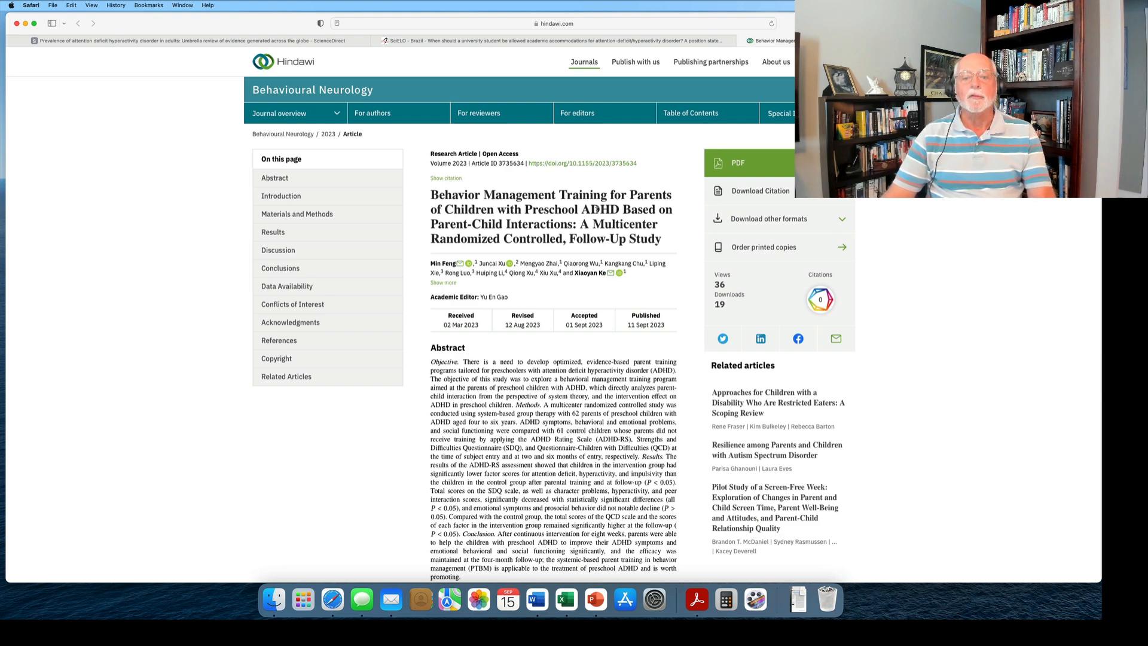
scroll(down, 3)
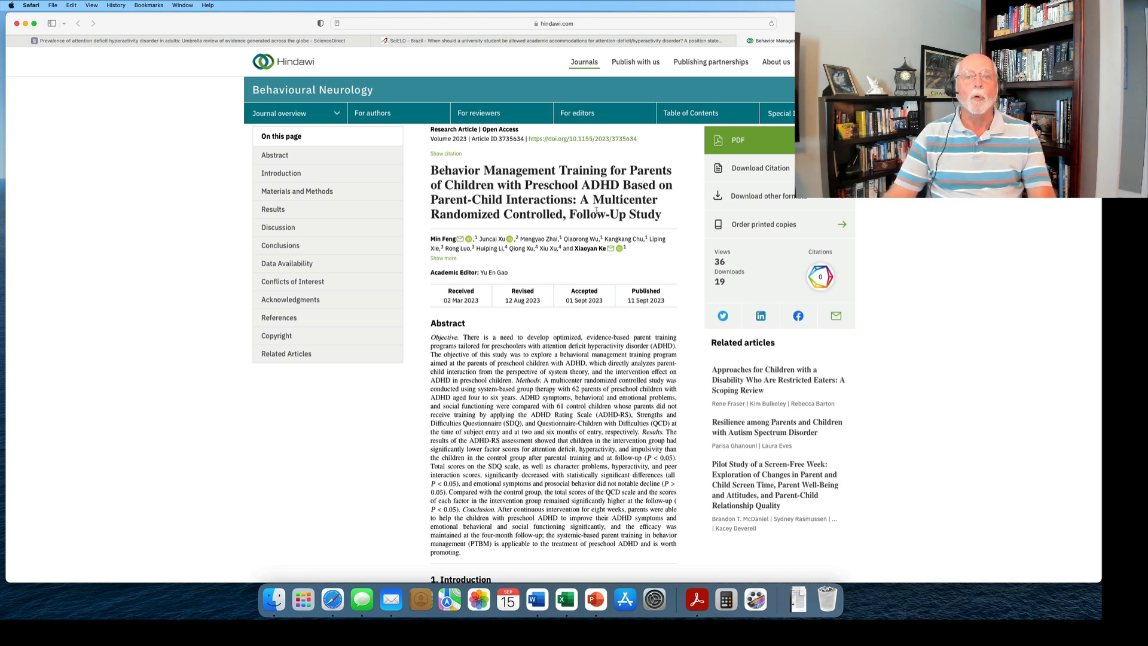
scroll(down, 3)
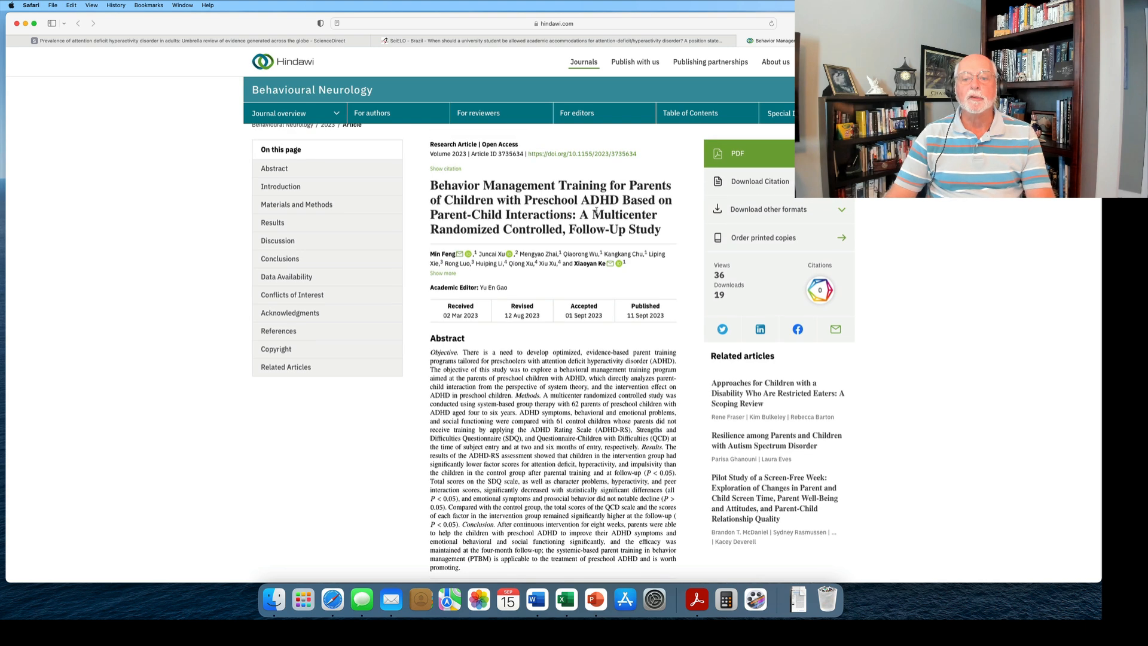